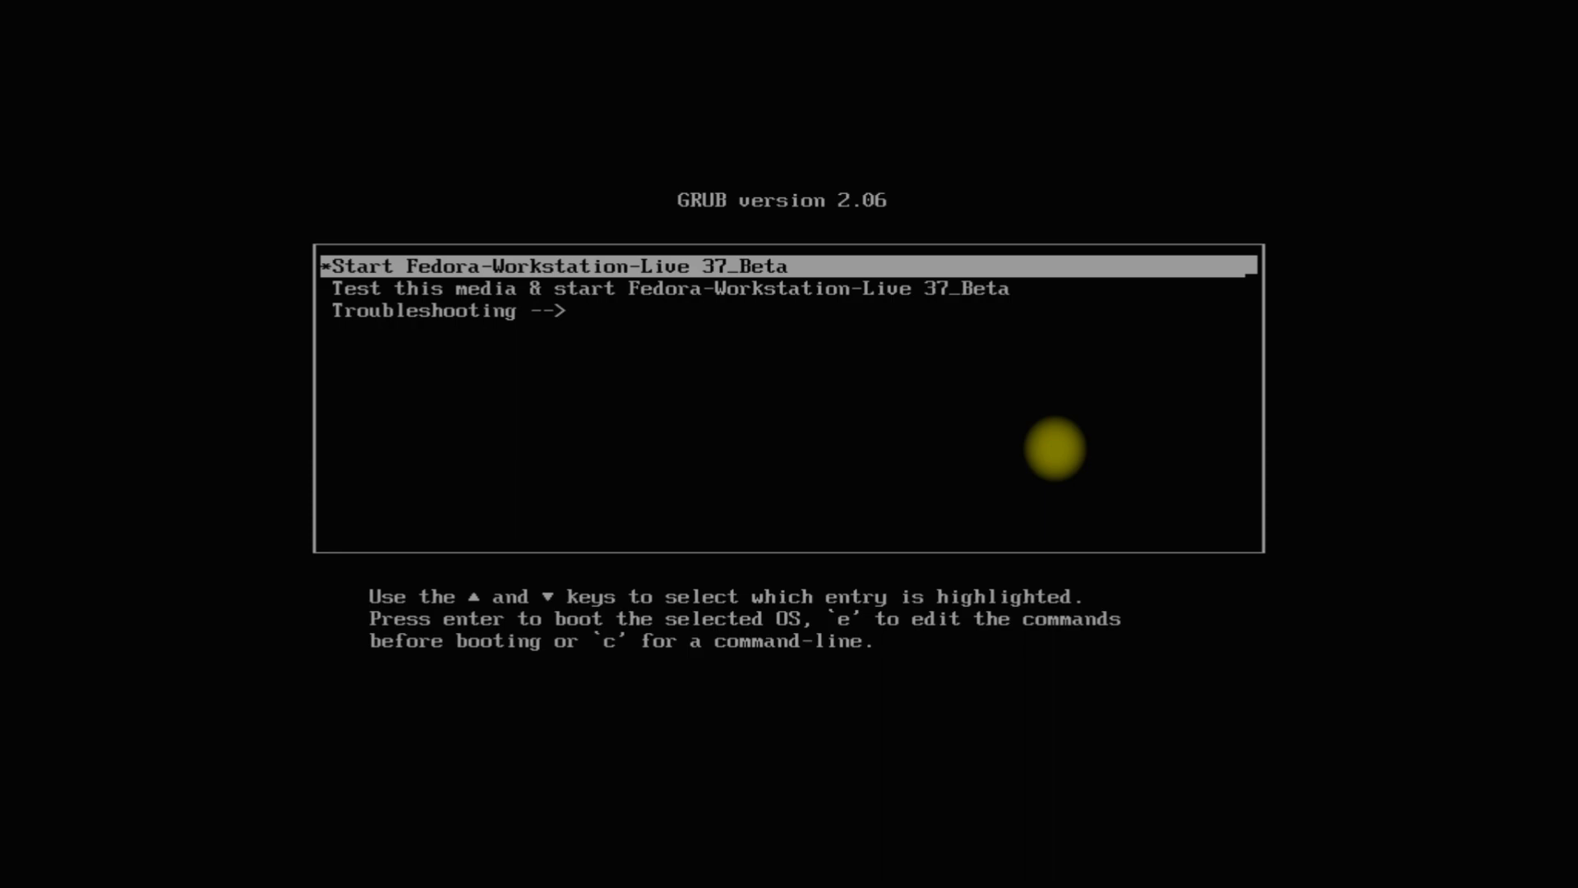
# Step: Boot 'Start Fedora-Workstation-Live 37_Beta' from the GRUB menu
pyautogui.press('Return')
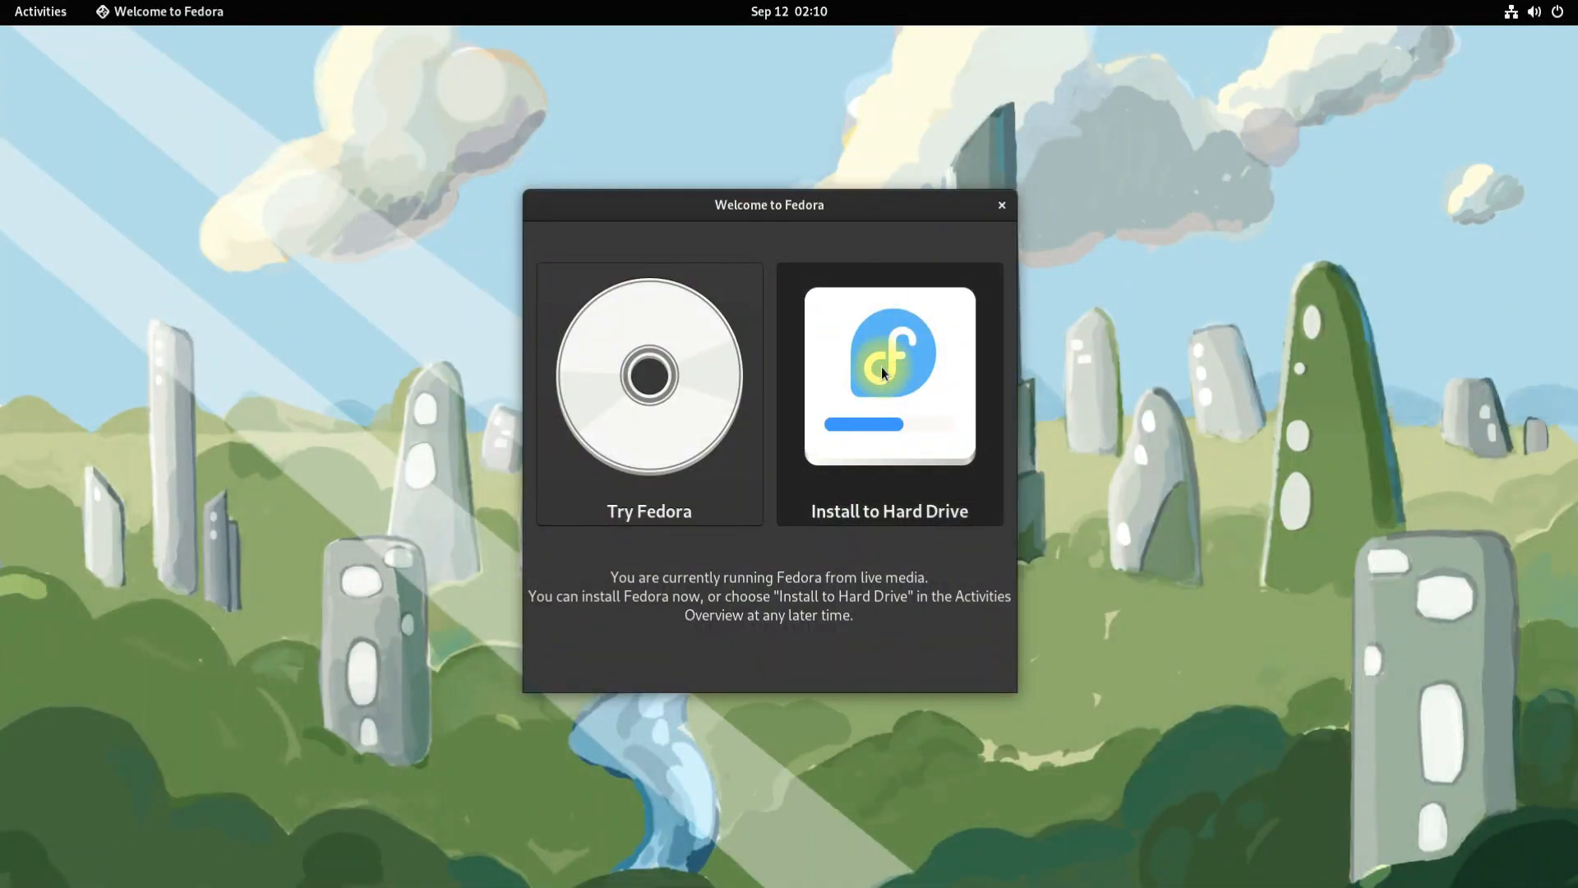
# Step: Launch Install to Hard Drive and pick the 256 GiB VMware disk with Custom storage
pyautogui.click(887, 393)
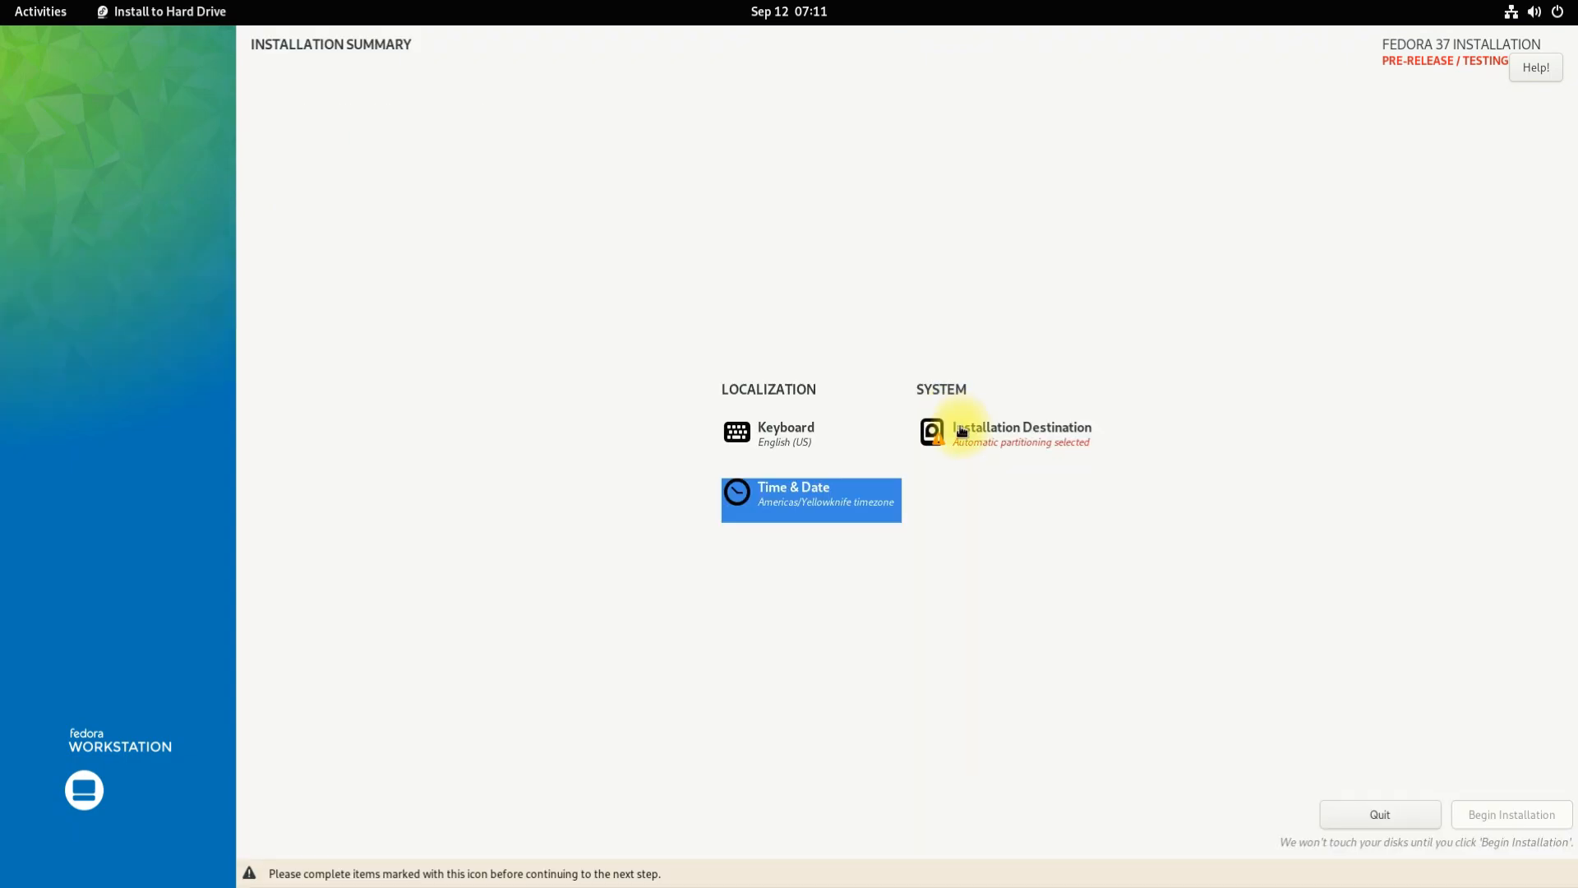
pyautogui.click(1019, 433)
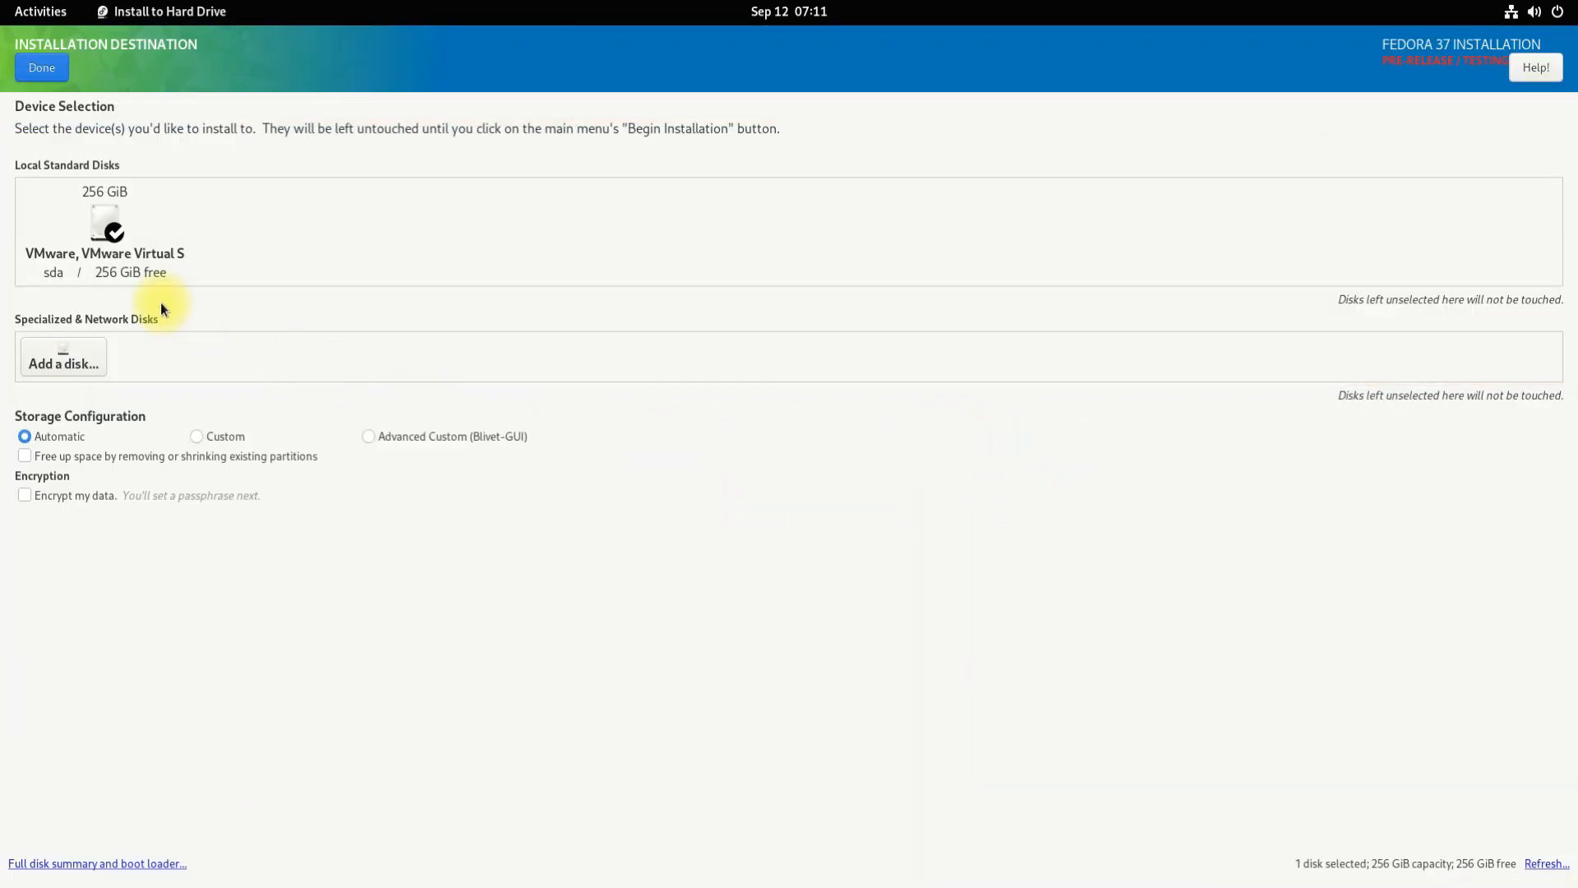
pyautogui.click(104, 230)
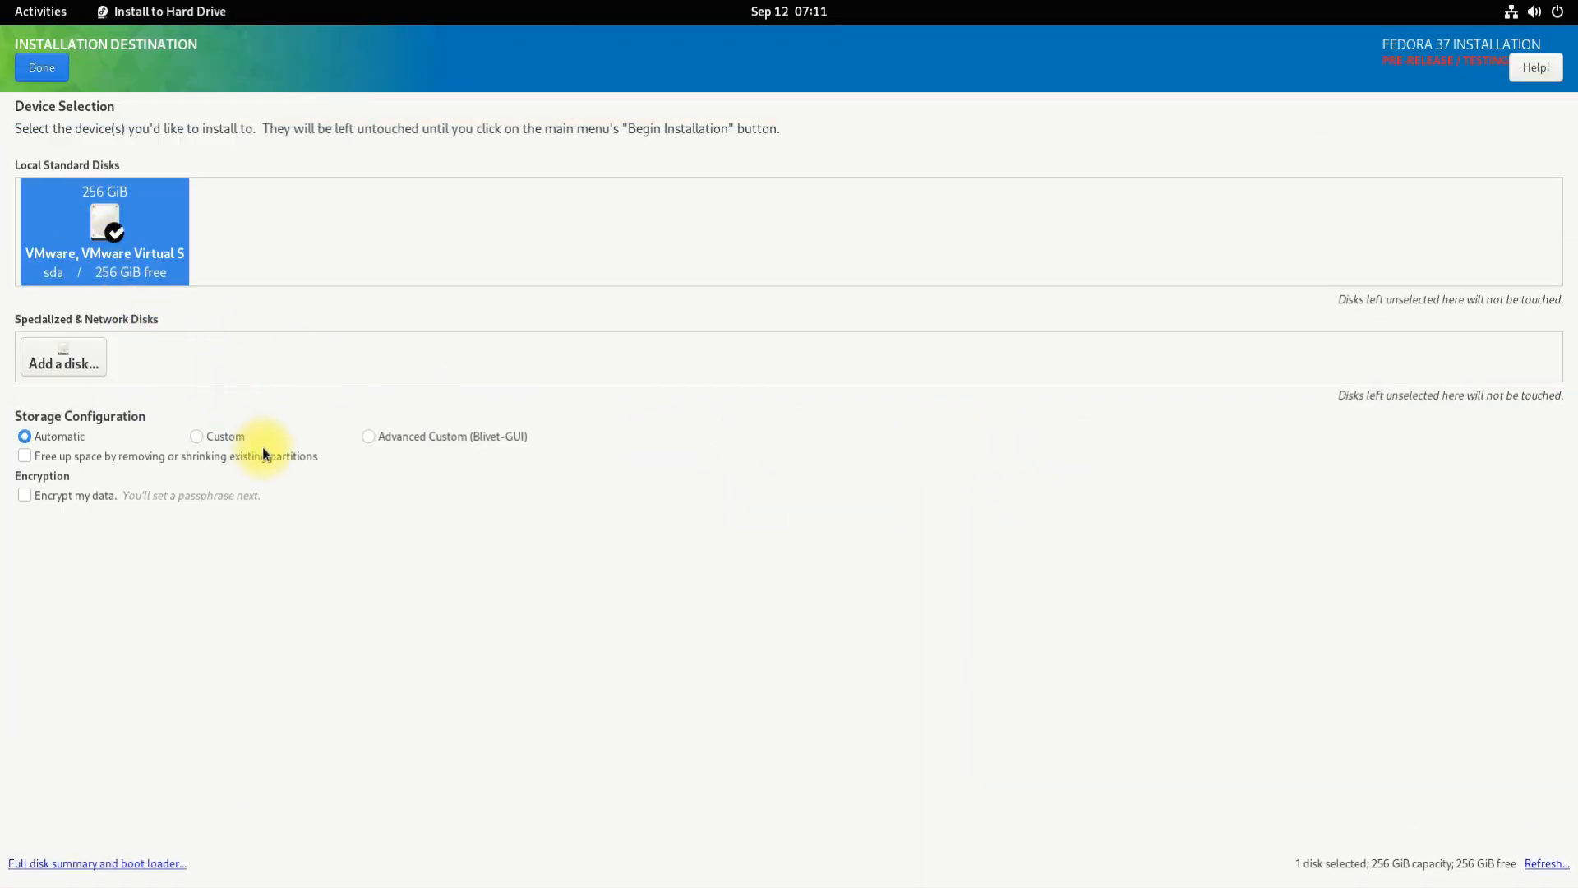
pyautogui.click(198, 435)
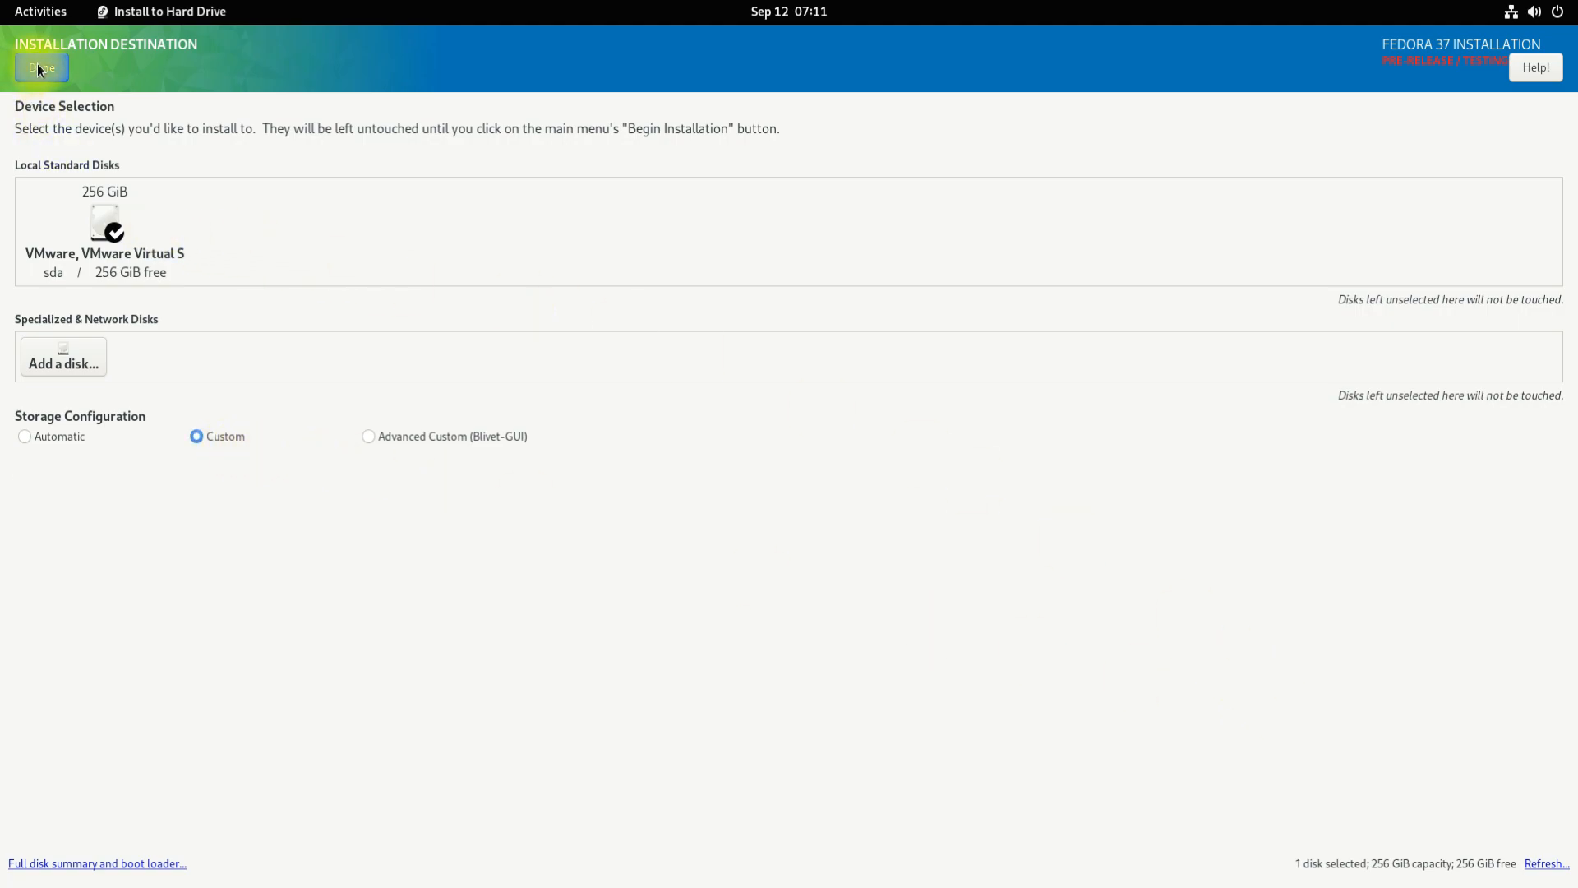
pyautogui.click(41, 67)
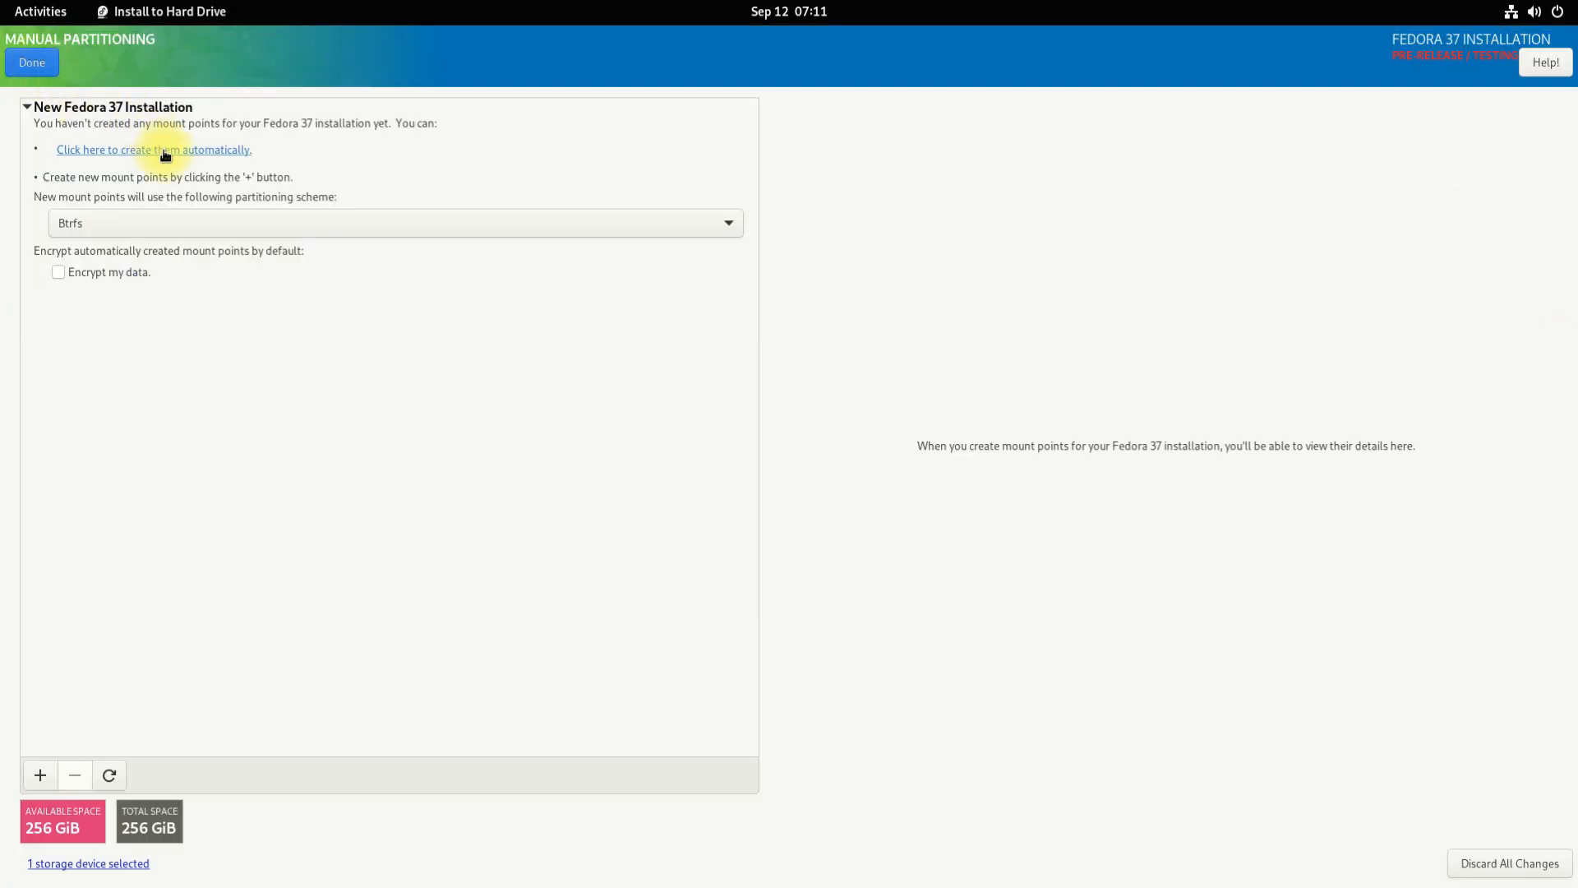
pyautogui.moveTo(60, 830)
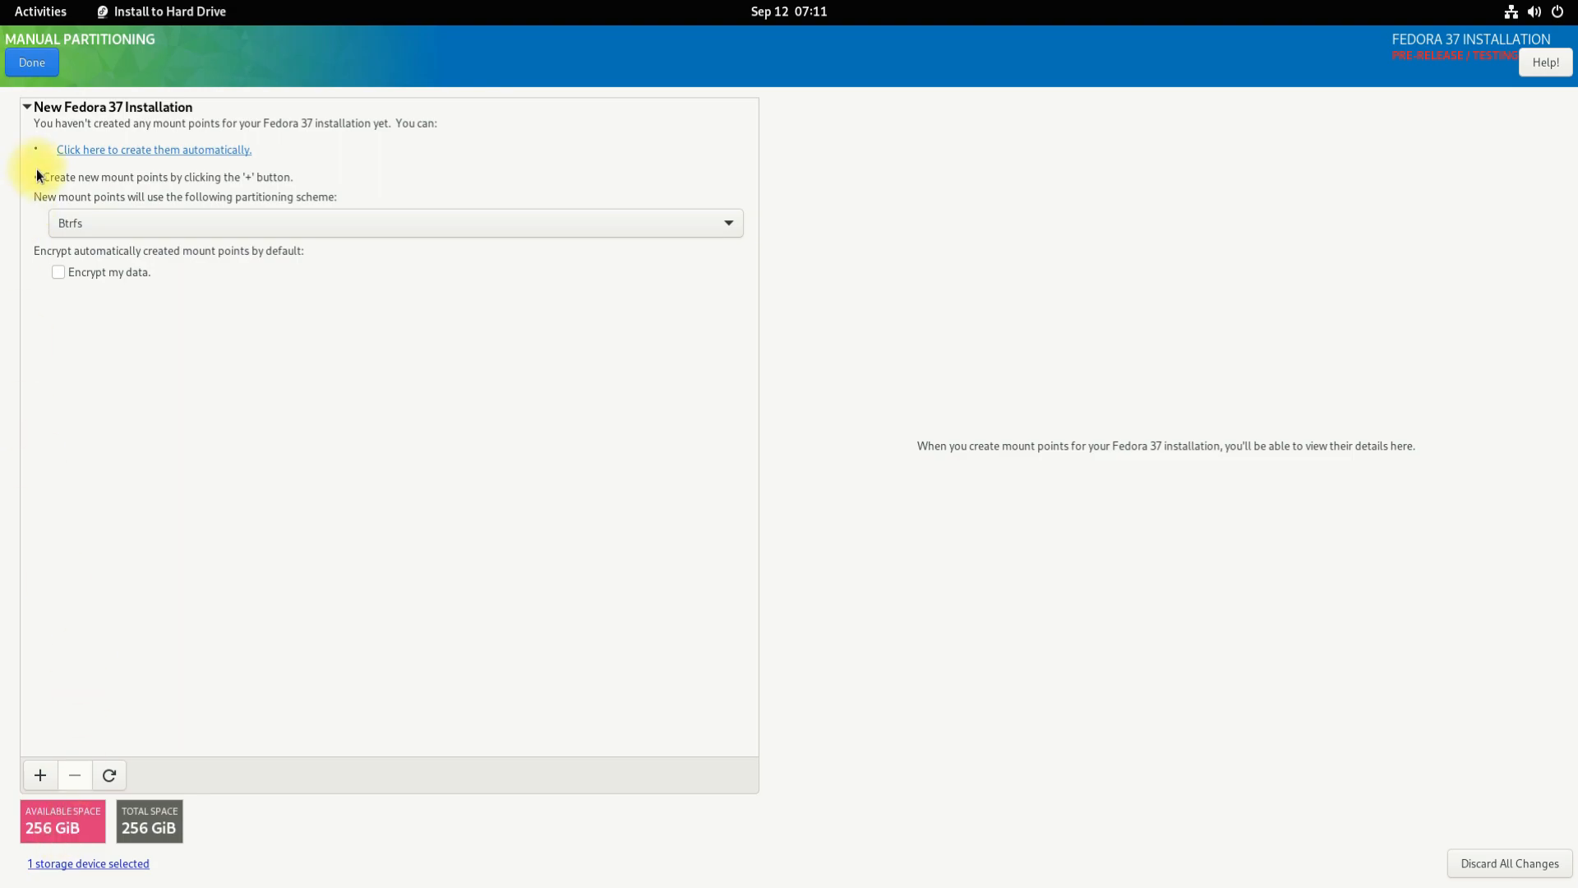
pyautogui.moveTo(66, 156)
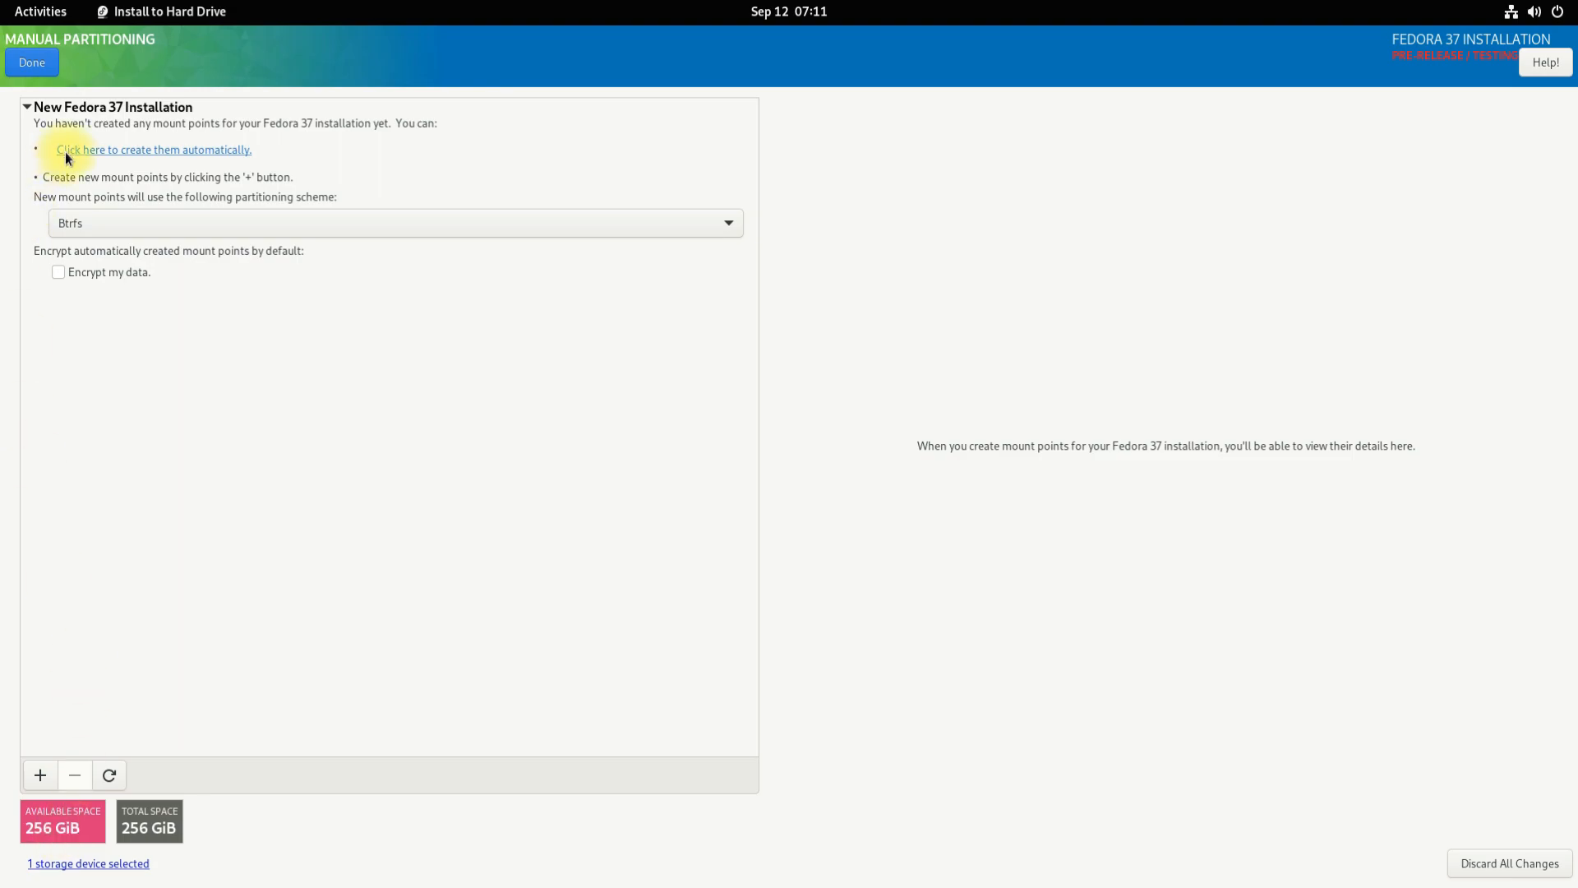
# Step: Auto-create Btrfs mount points /home, /, /boot/efi, /boot and review the changes
pyautogui.click(152, 149)
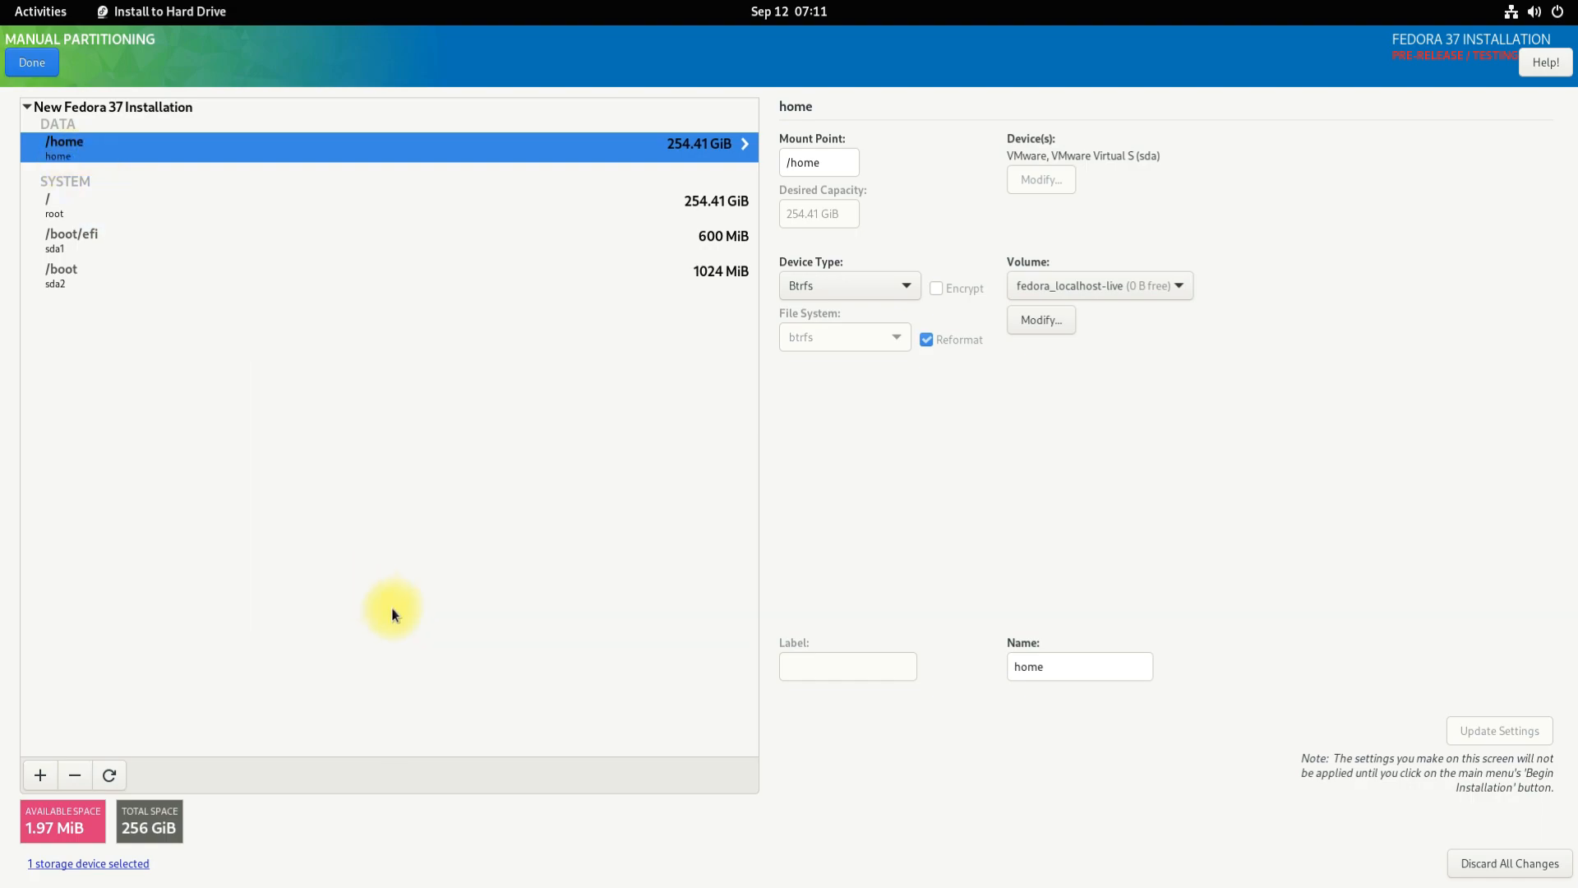
pyautogui.moveTo(31, 63)
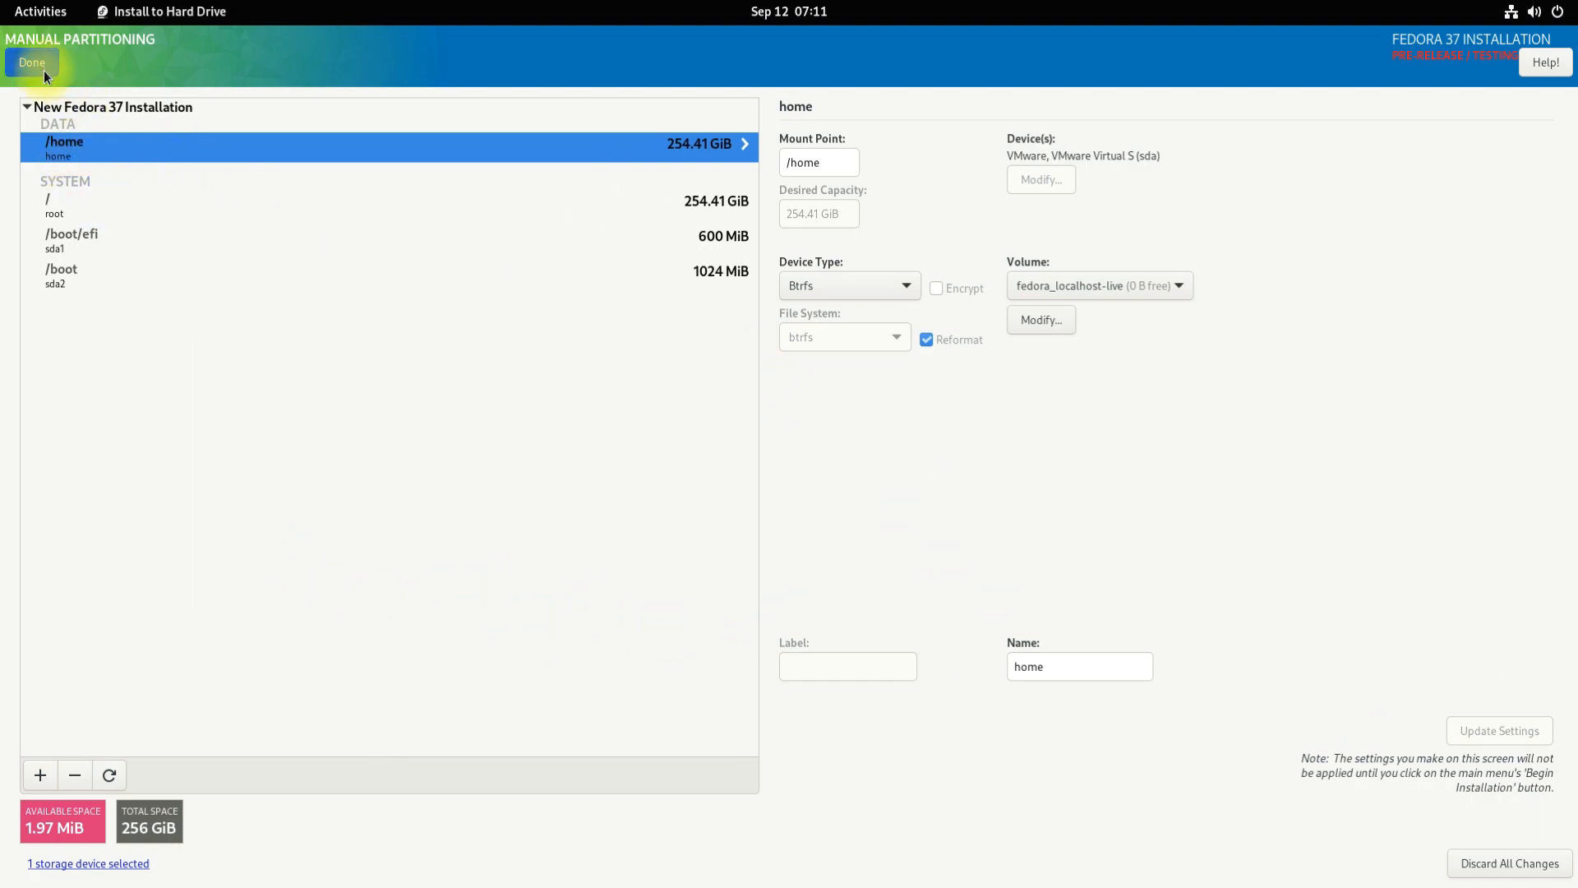
pyautogui.click(31, 63)
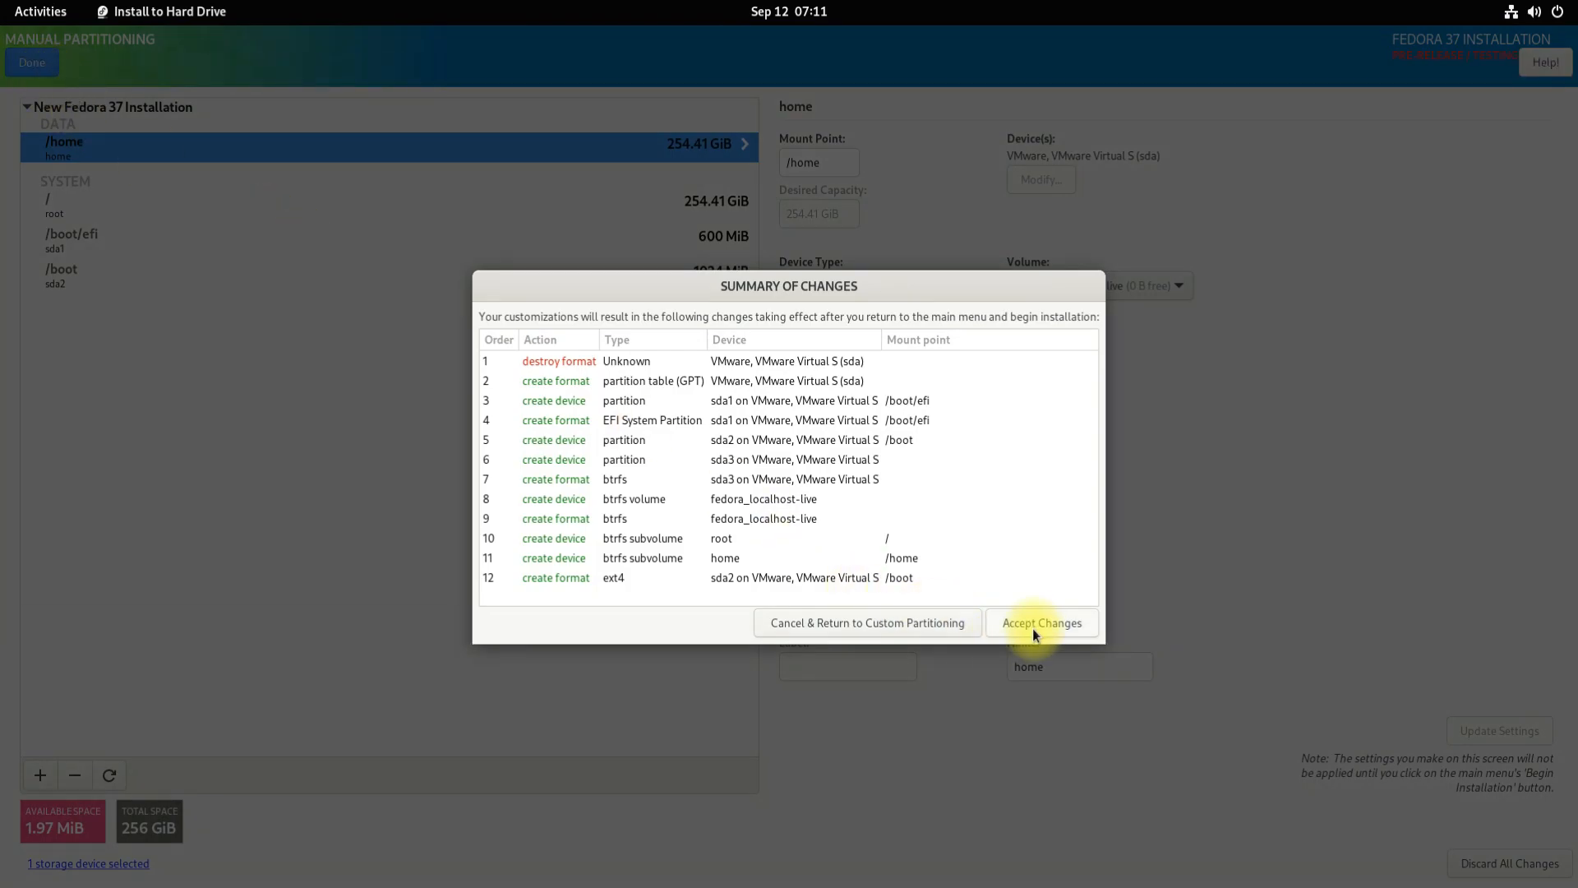
# Step: Accept the partitioning changes and begin installing Fedora 37
pyautogui.click(1042, 622)
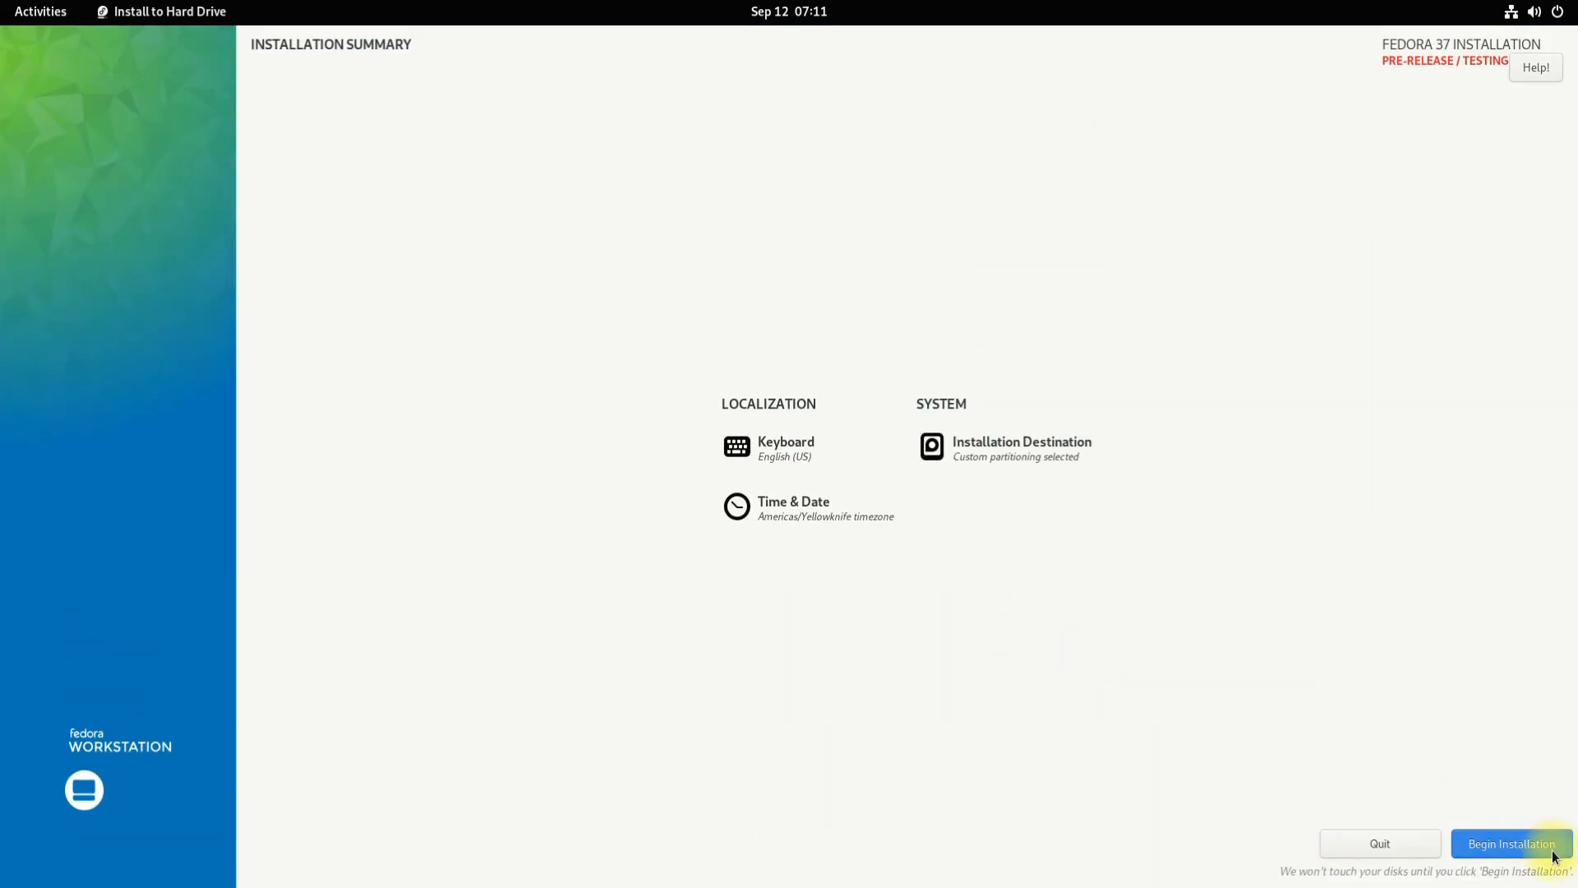
pyautogui.click(1510, 844)
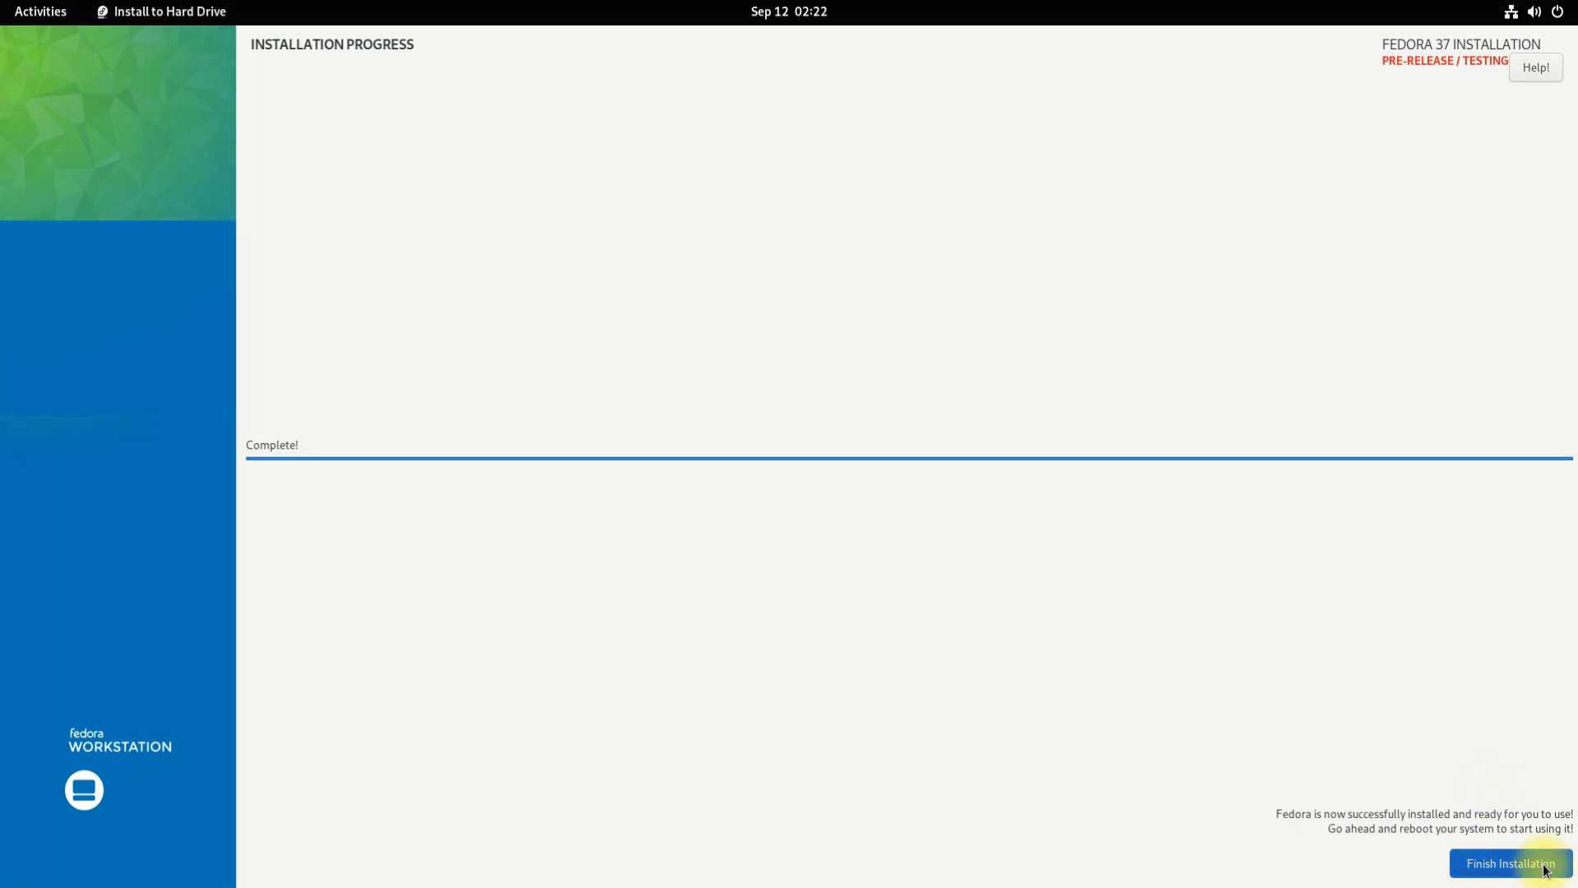
# Step: Finish the installation and advance Initial Setup past Privacy, Third-Party Repositories and Online Accounts
pyautogui.click(1510, 864)
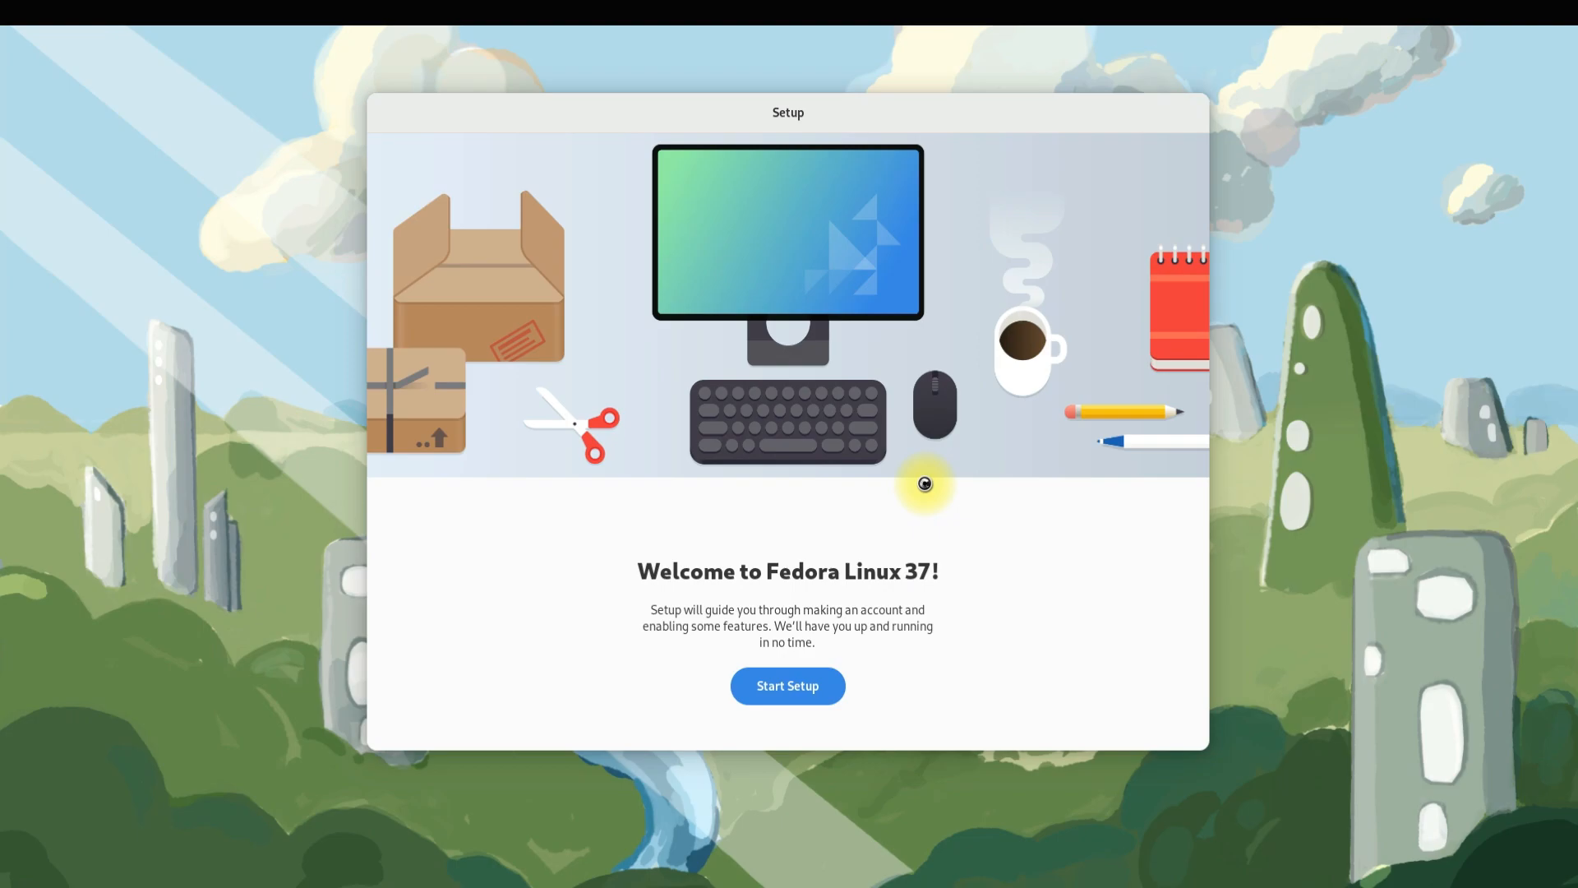
pyautogui.moveTo(775, 672)
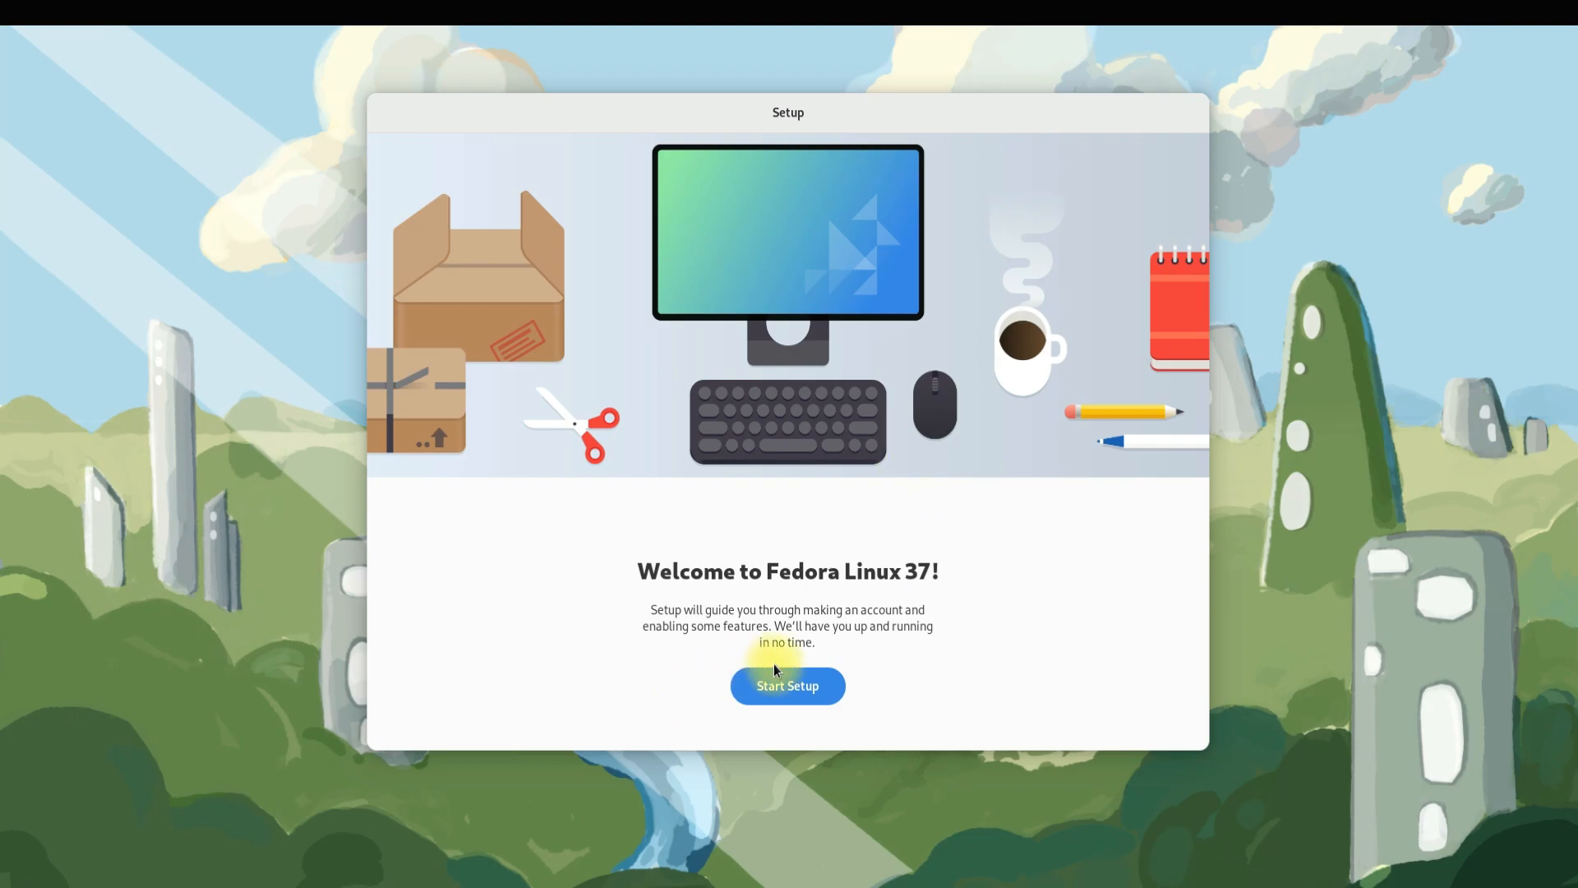
pyautogui.click(787, 686)
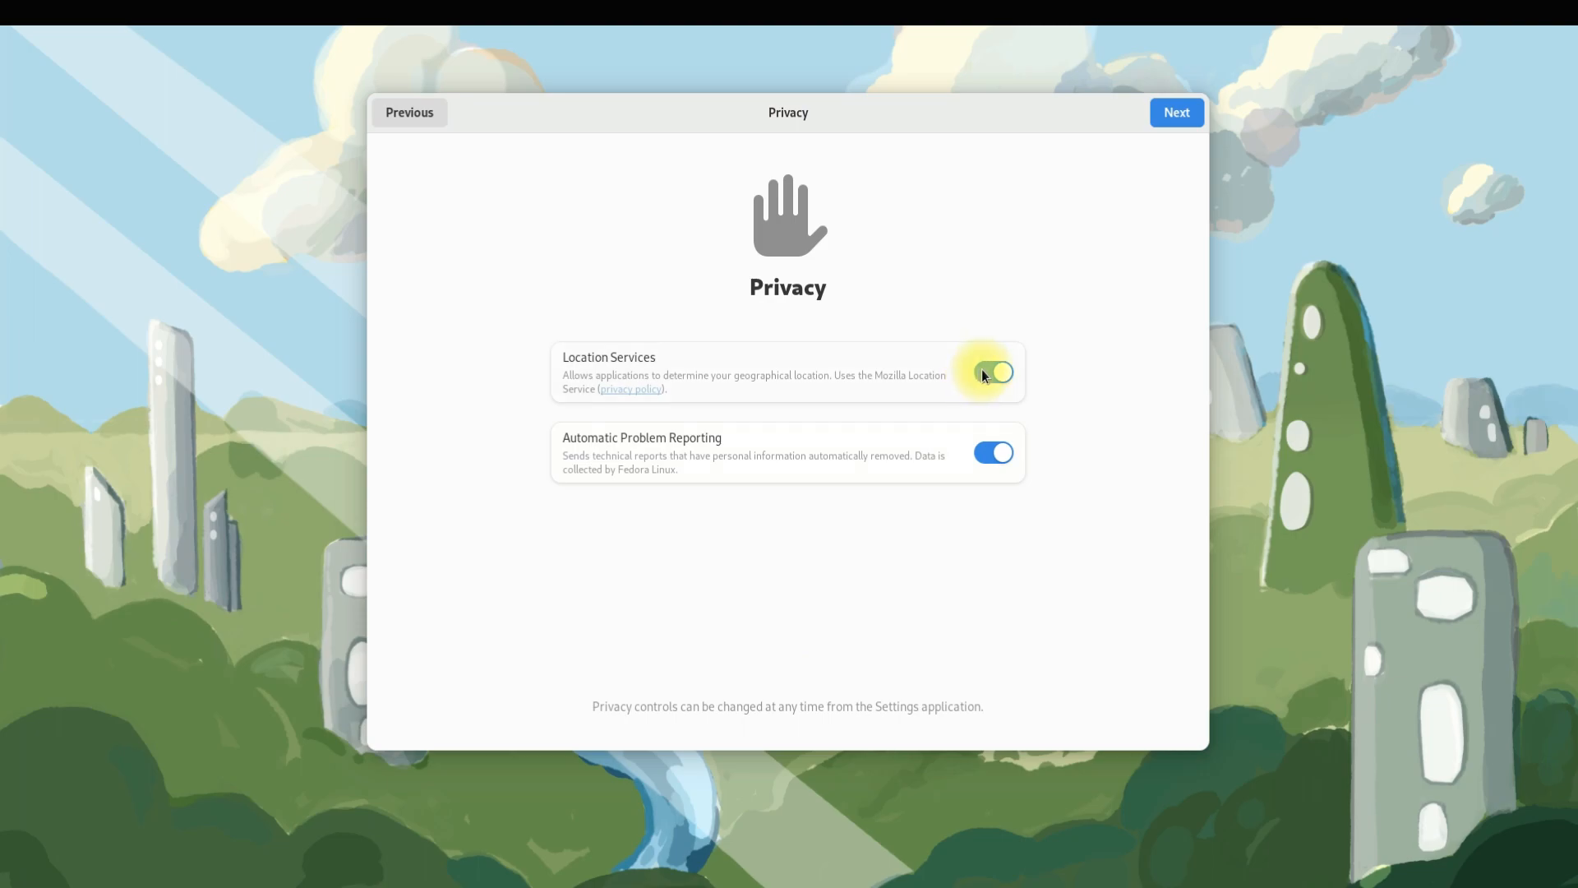
pyautogui.click(1176, 112)
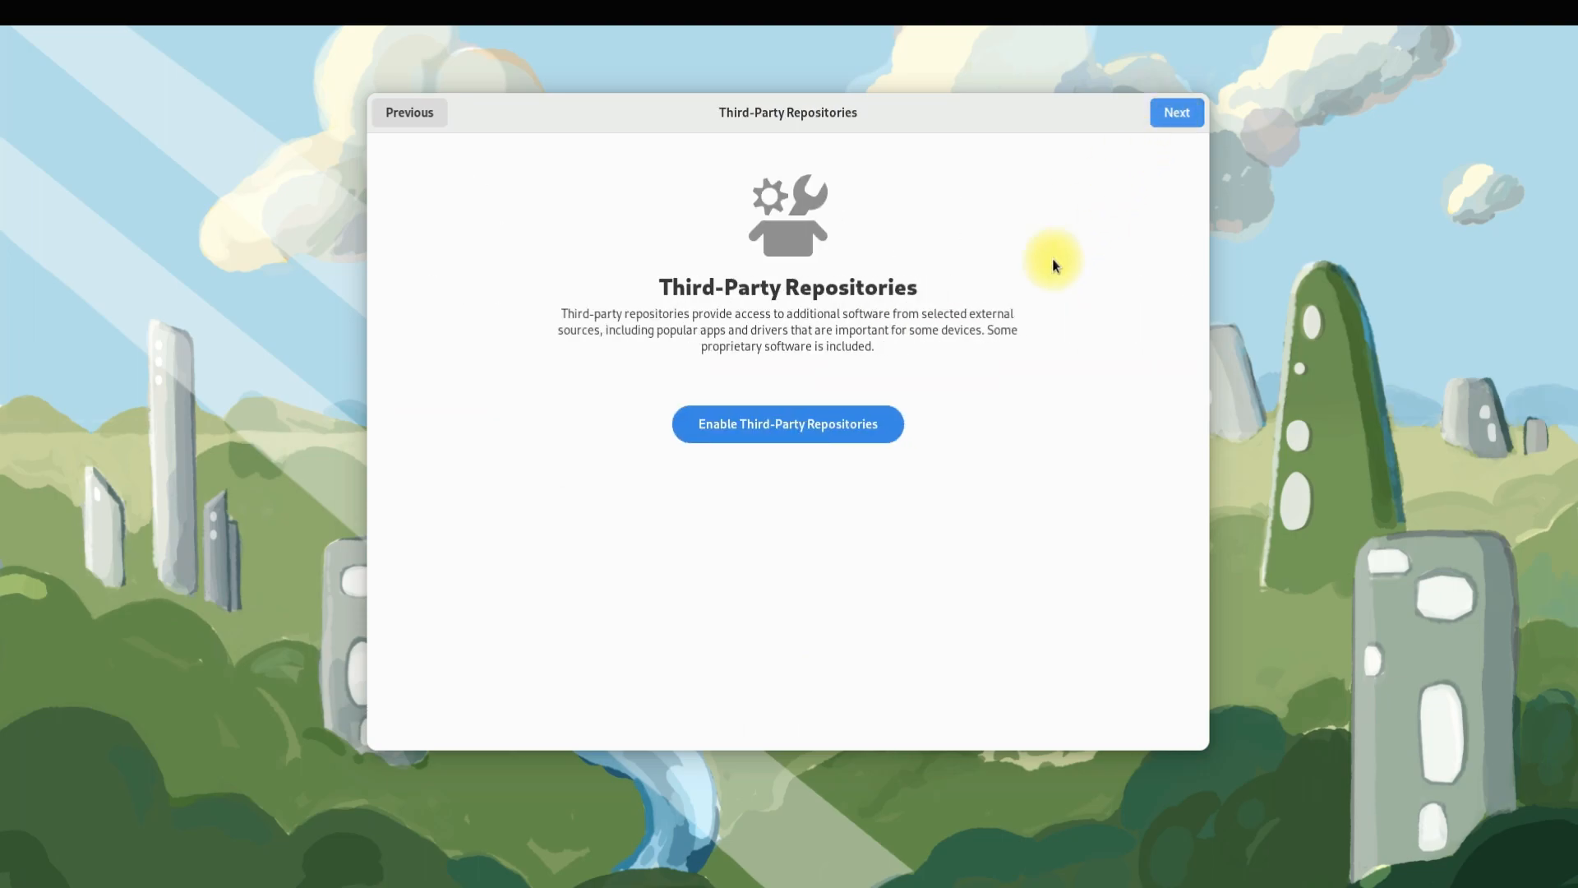
pyautogui.click(1175, 112)
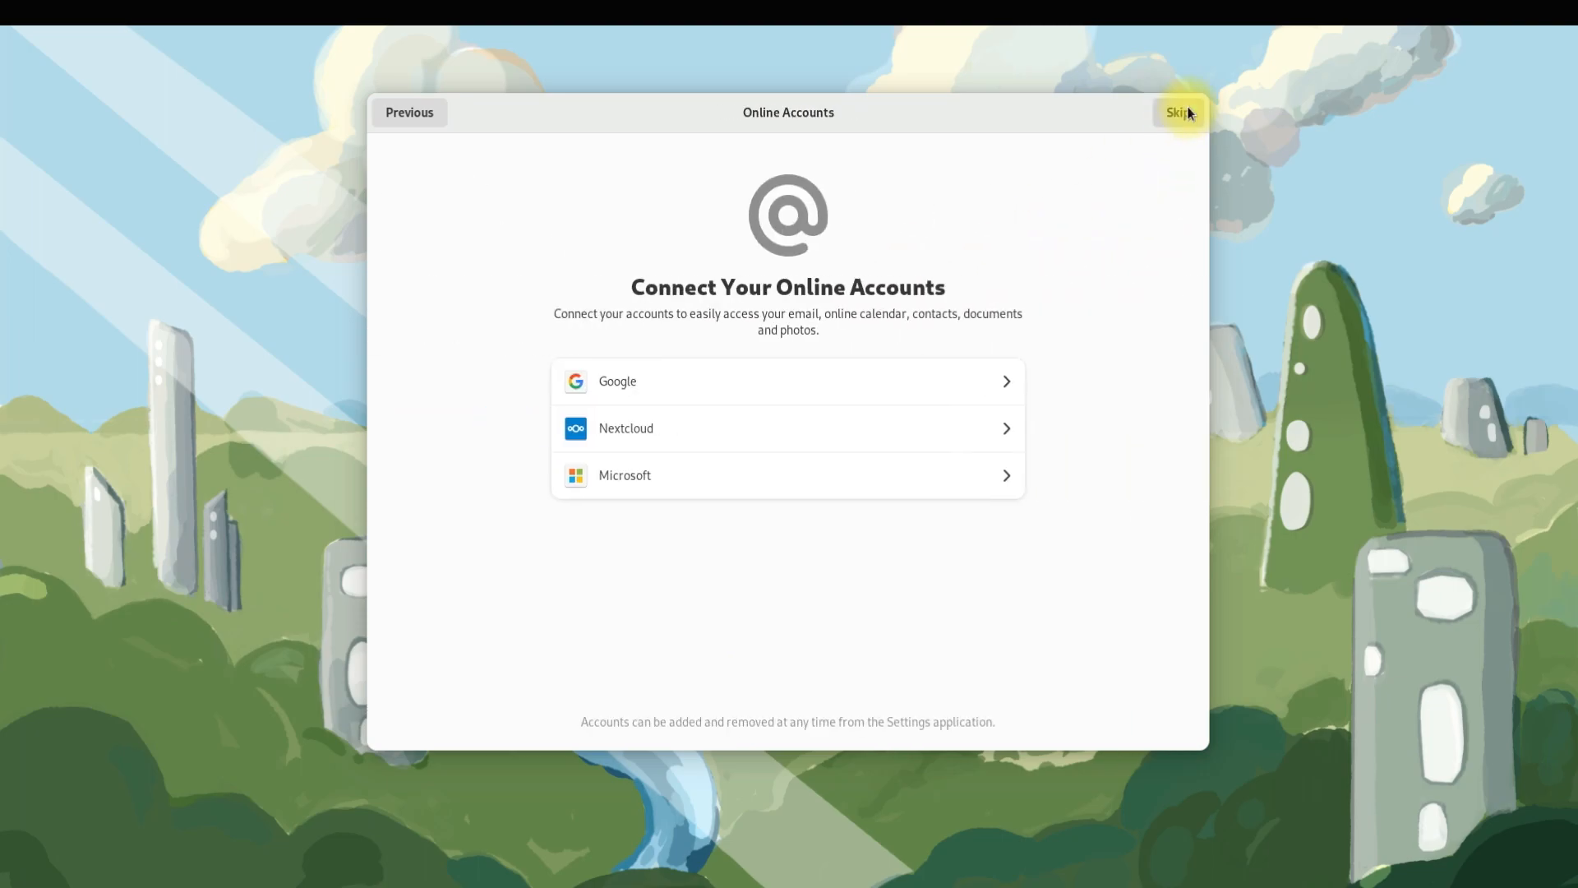
pyautogui.click(1178, 112)
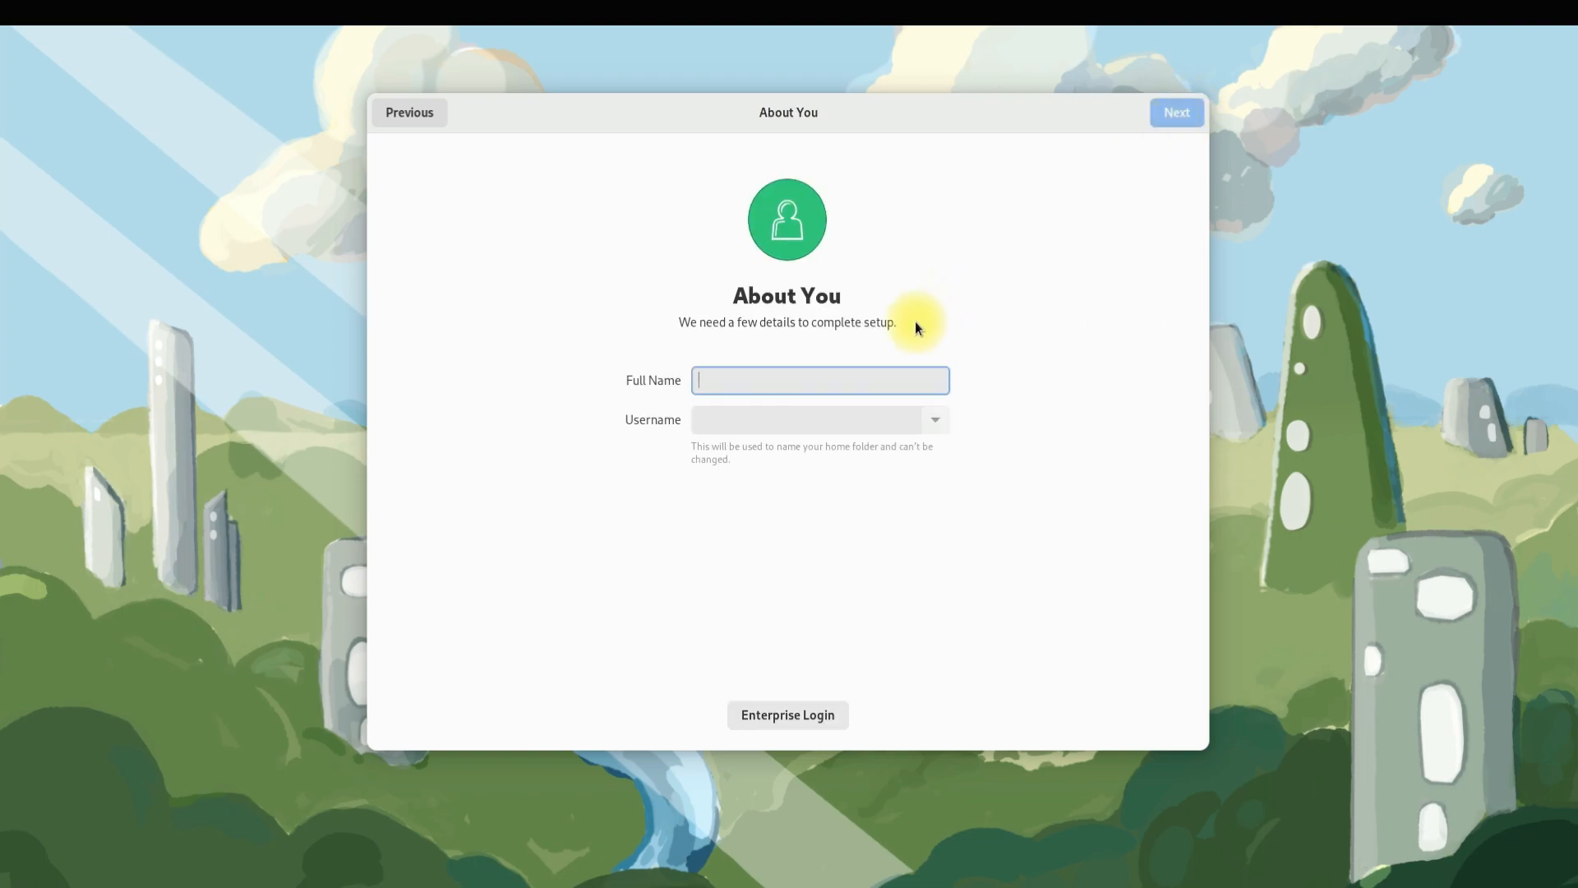
# Step: Enter the full name 'techsolutionz', complete setup, and show the application grid
pyautogui.write('tec')
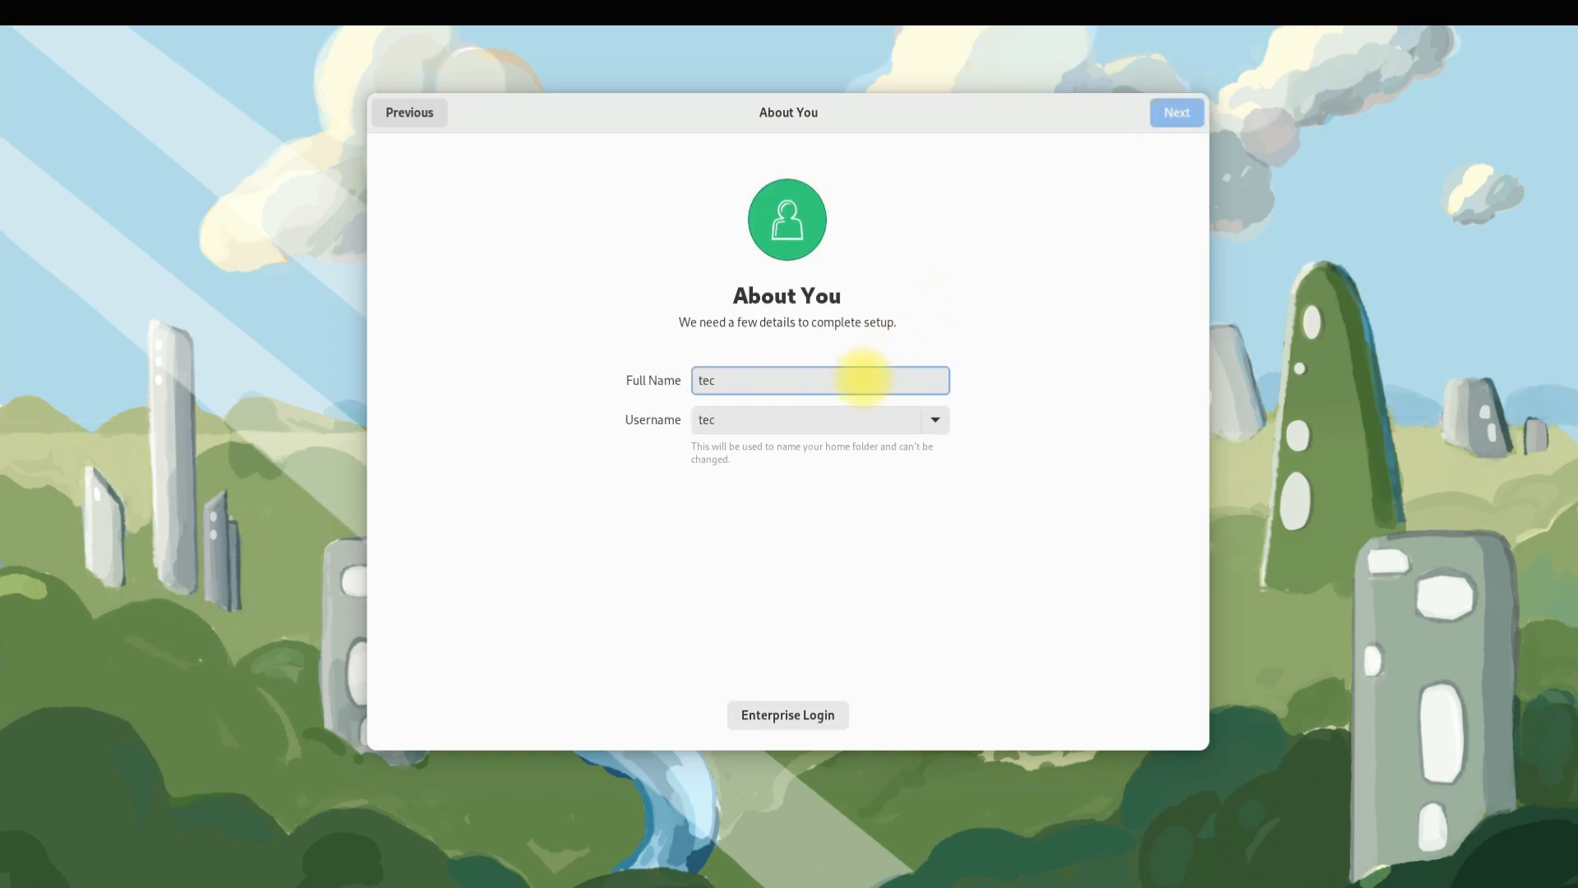
pyautogui.write('hsolutionz')
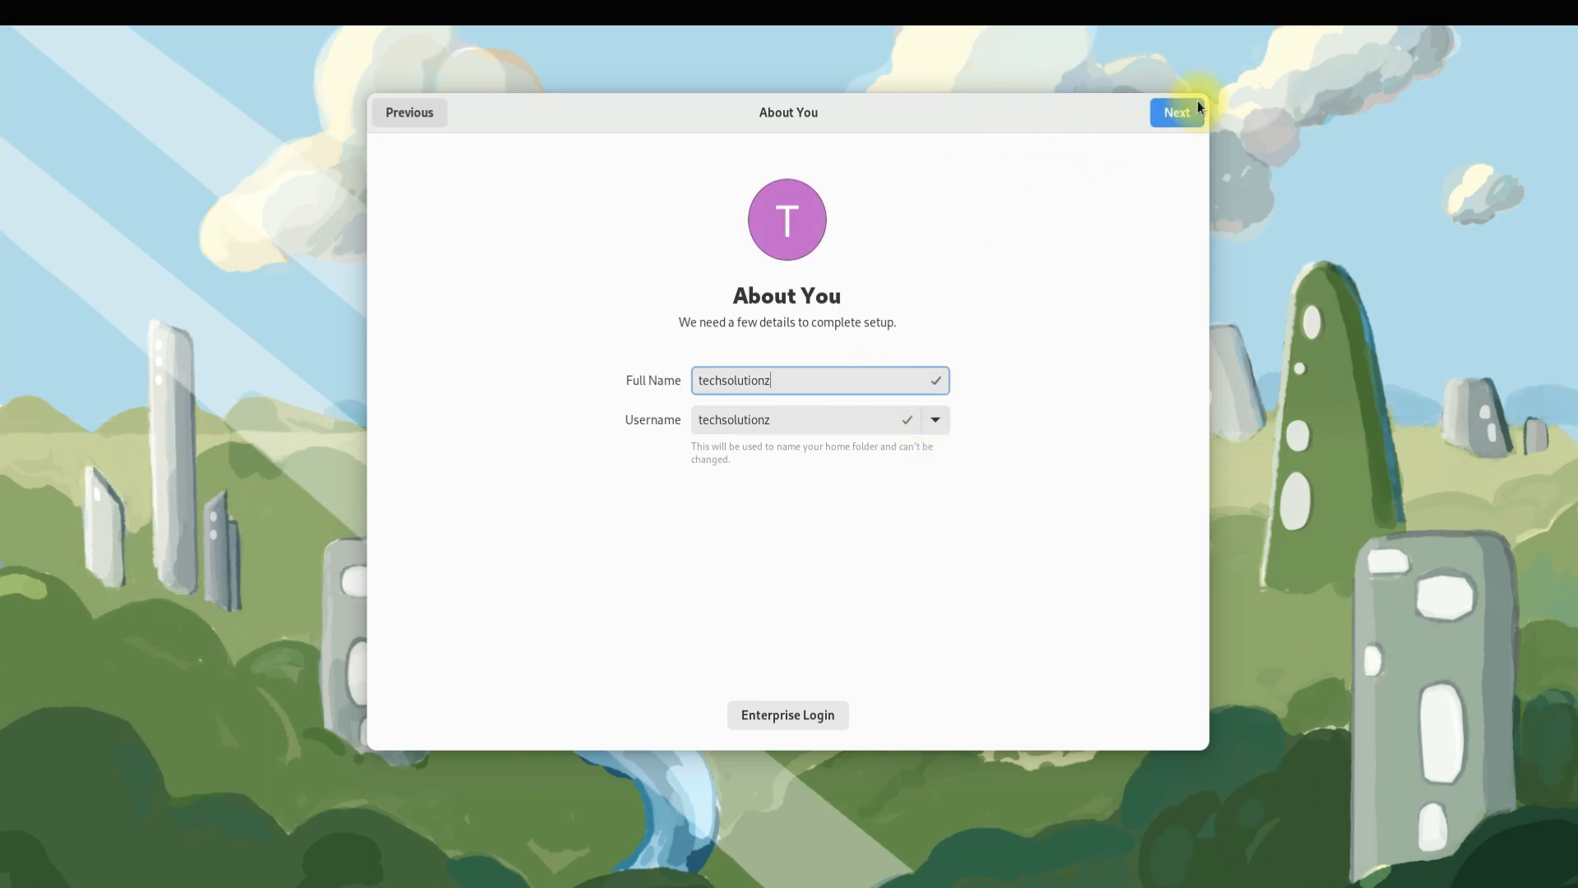
pyautogui.click(1175, 112)
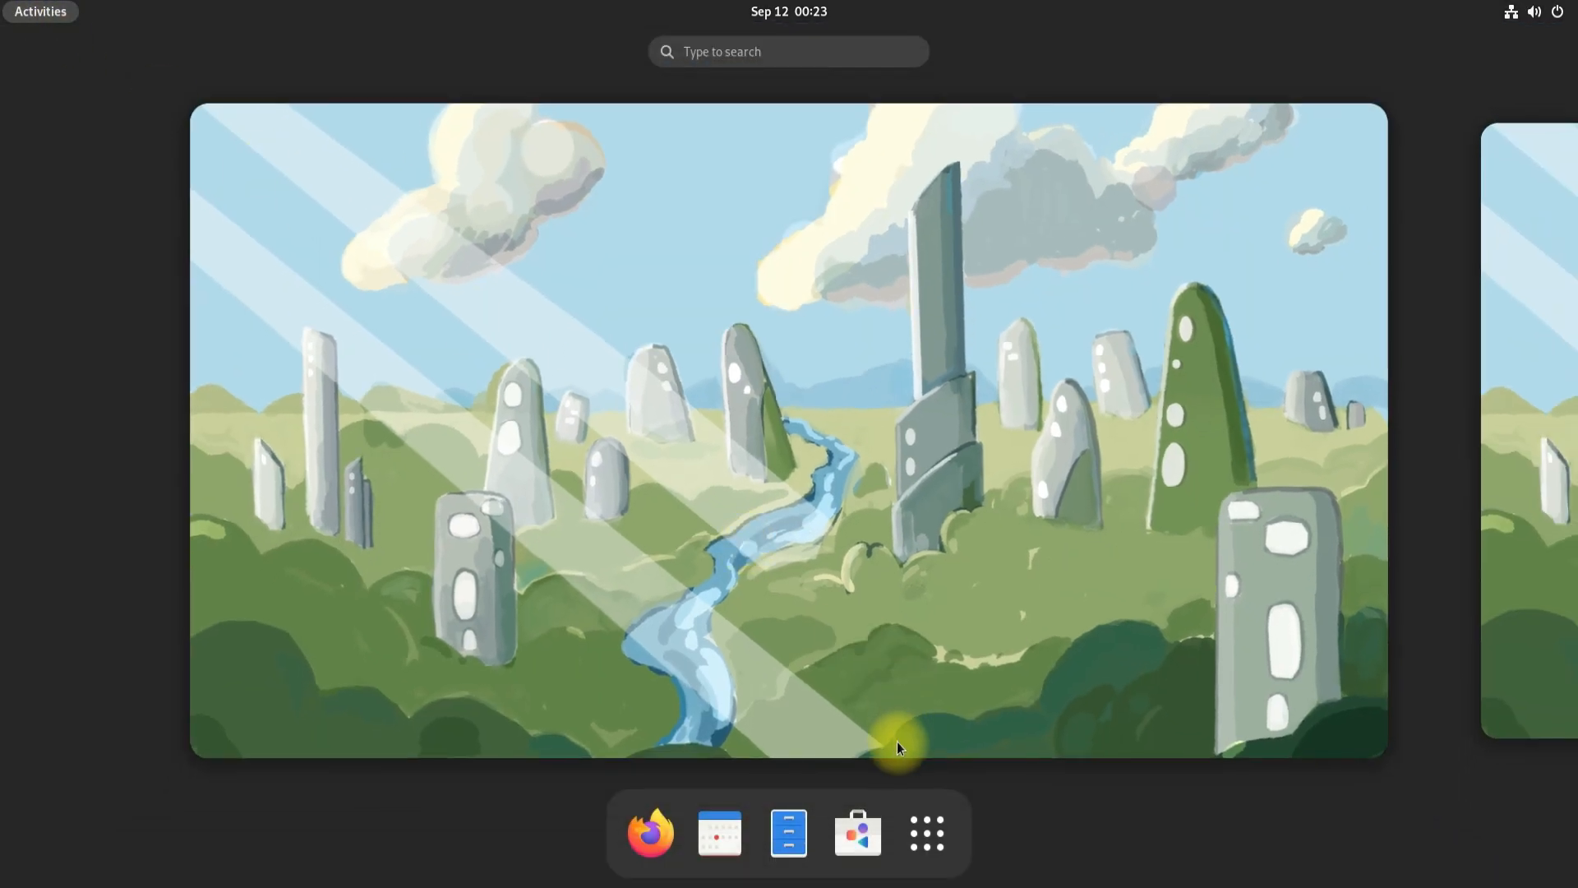
pyautogui.click(925, 832)
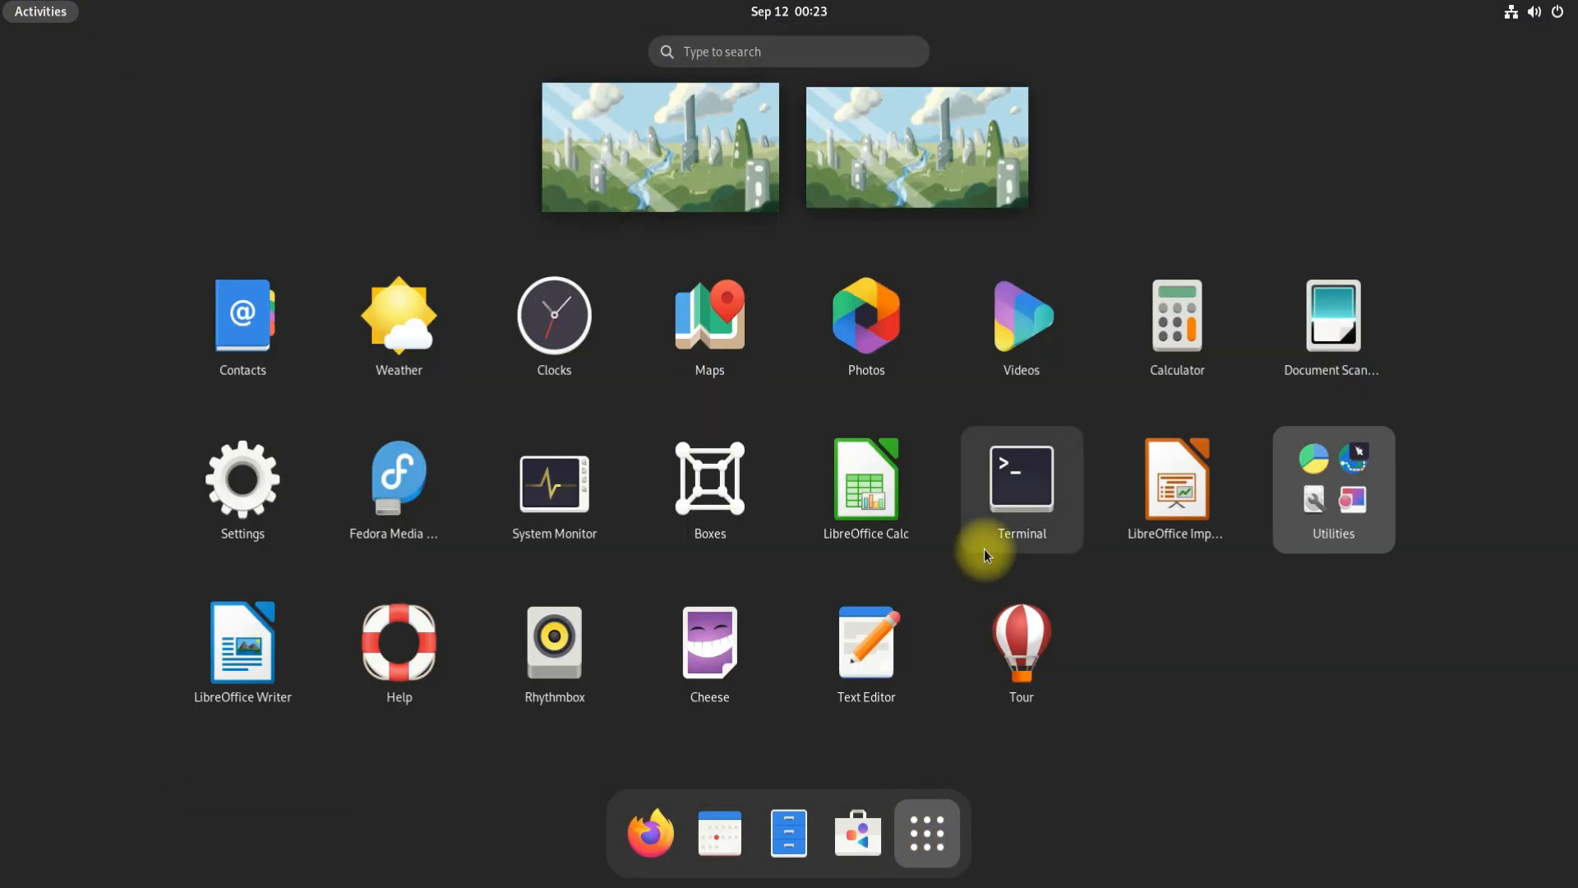
pyautogui.moveTo(996, 551)
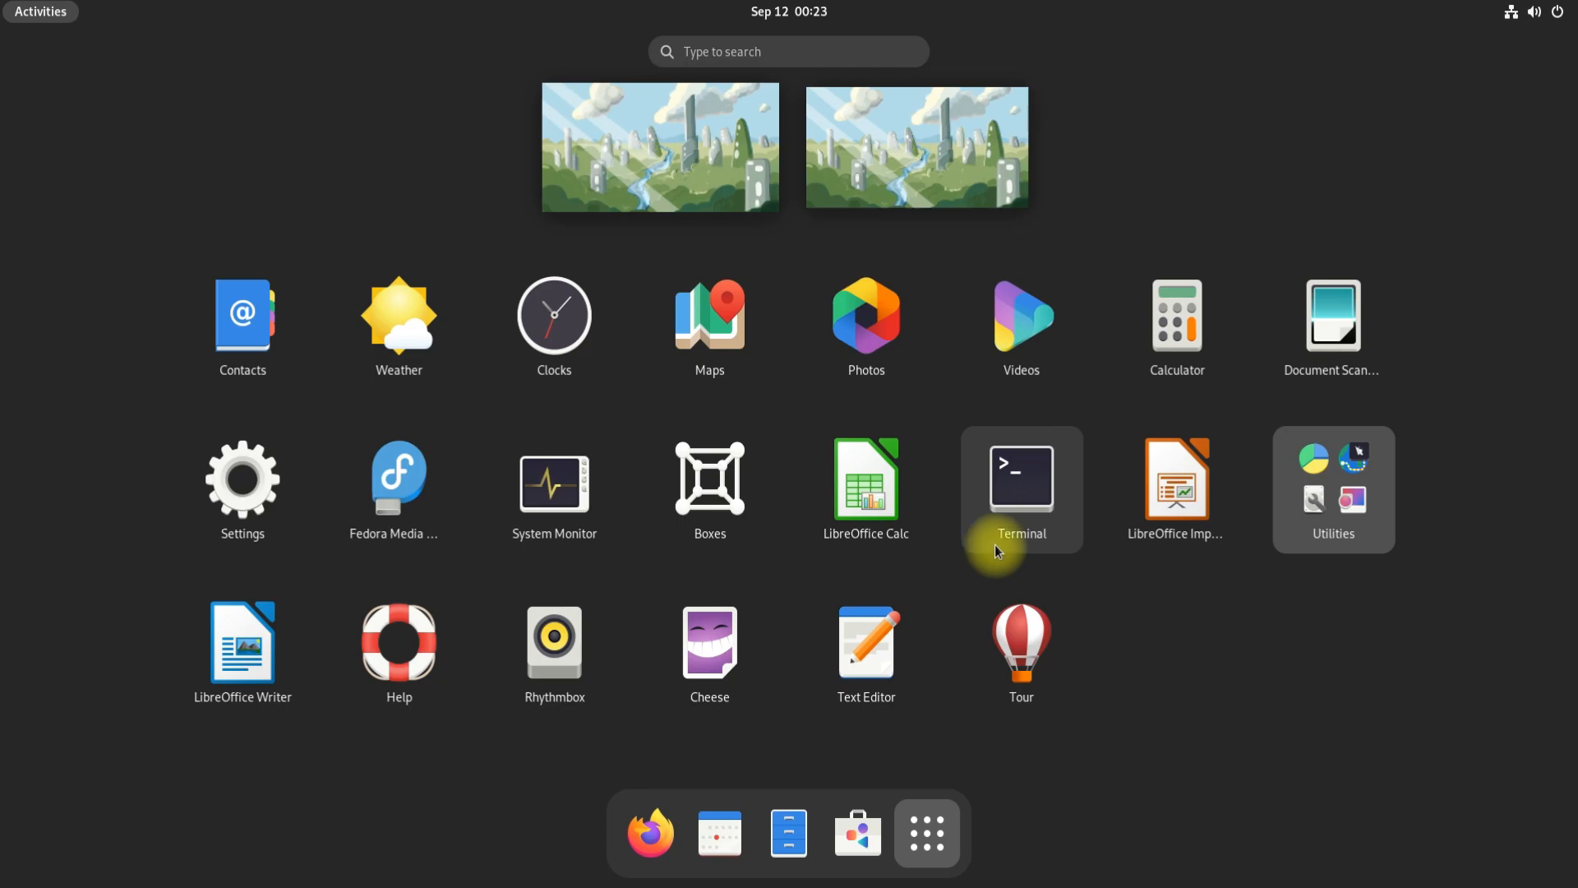